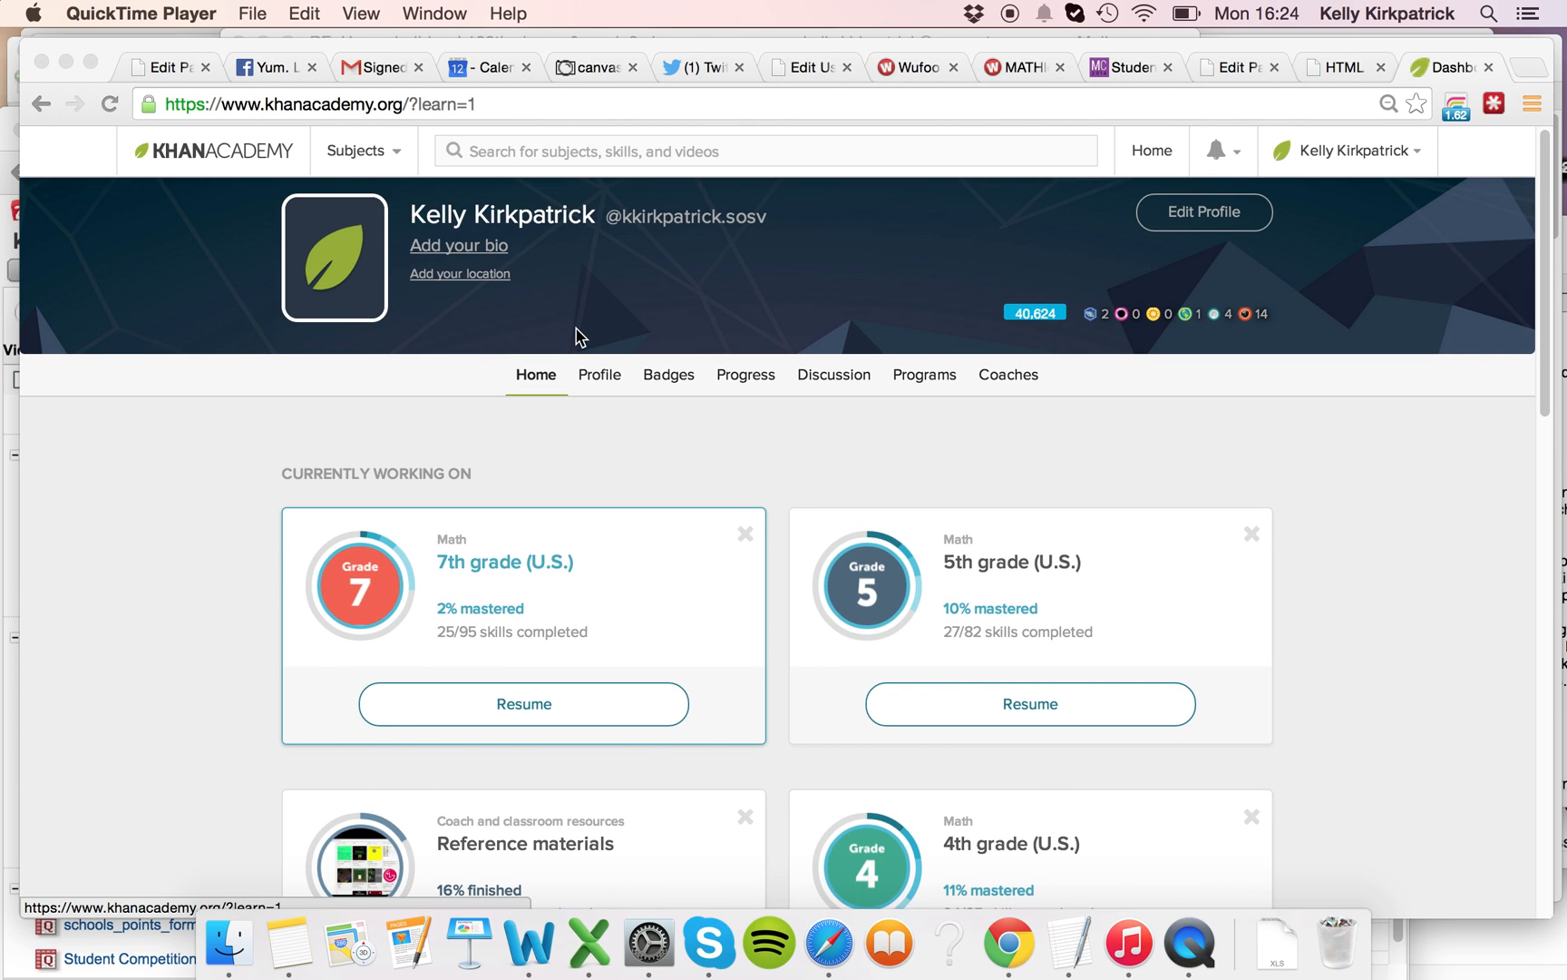
mouse_move(562, 320)
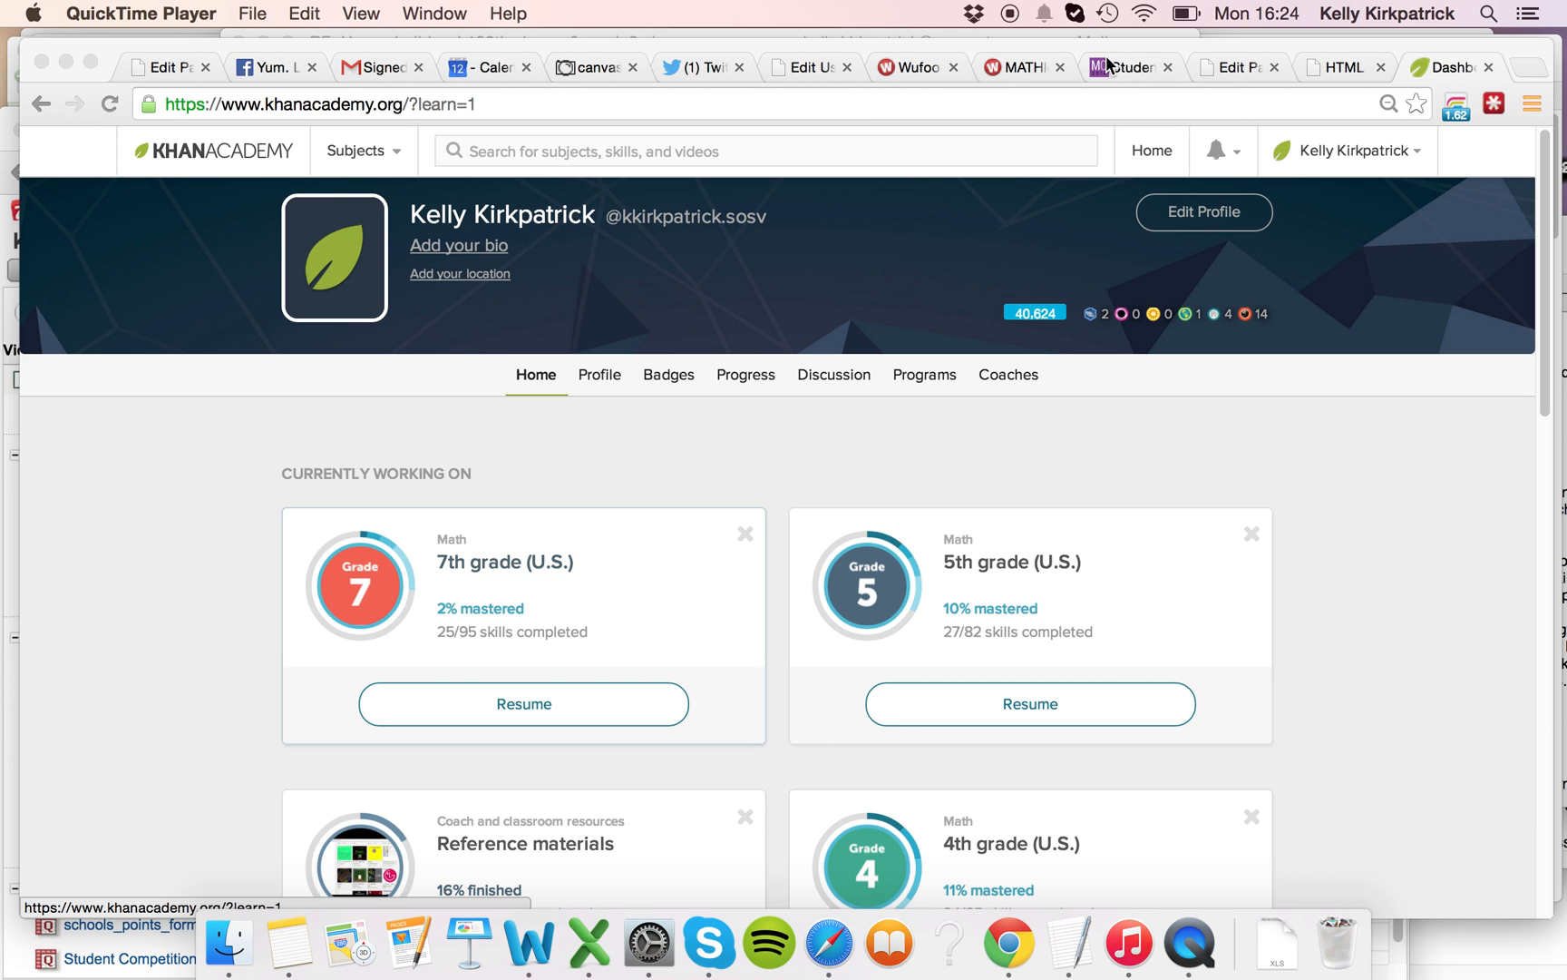
Step: Scroll the MATHletes student challenge page to the table mapping 1st year to 6th grade
click(1124, 68)
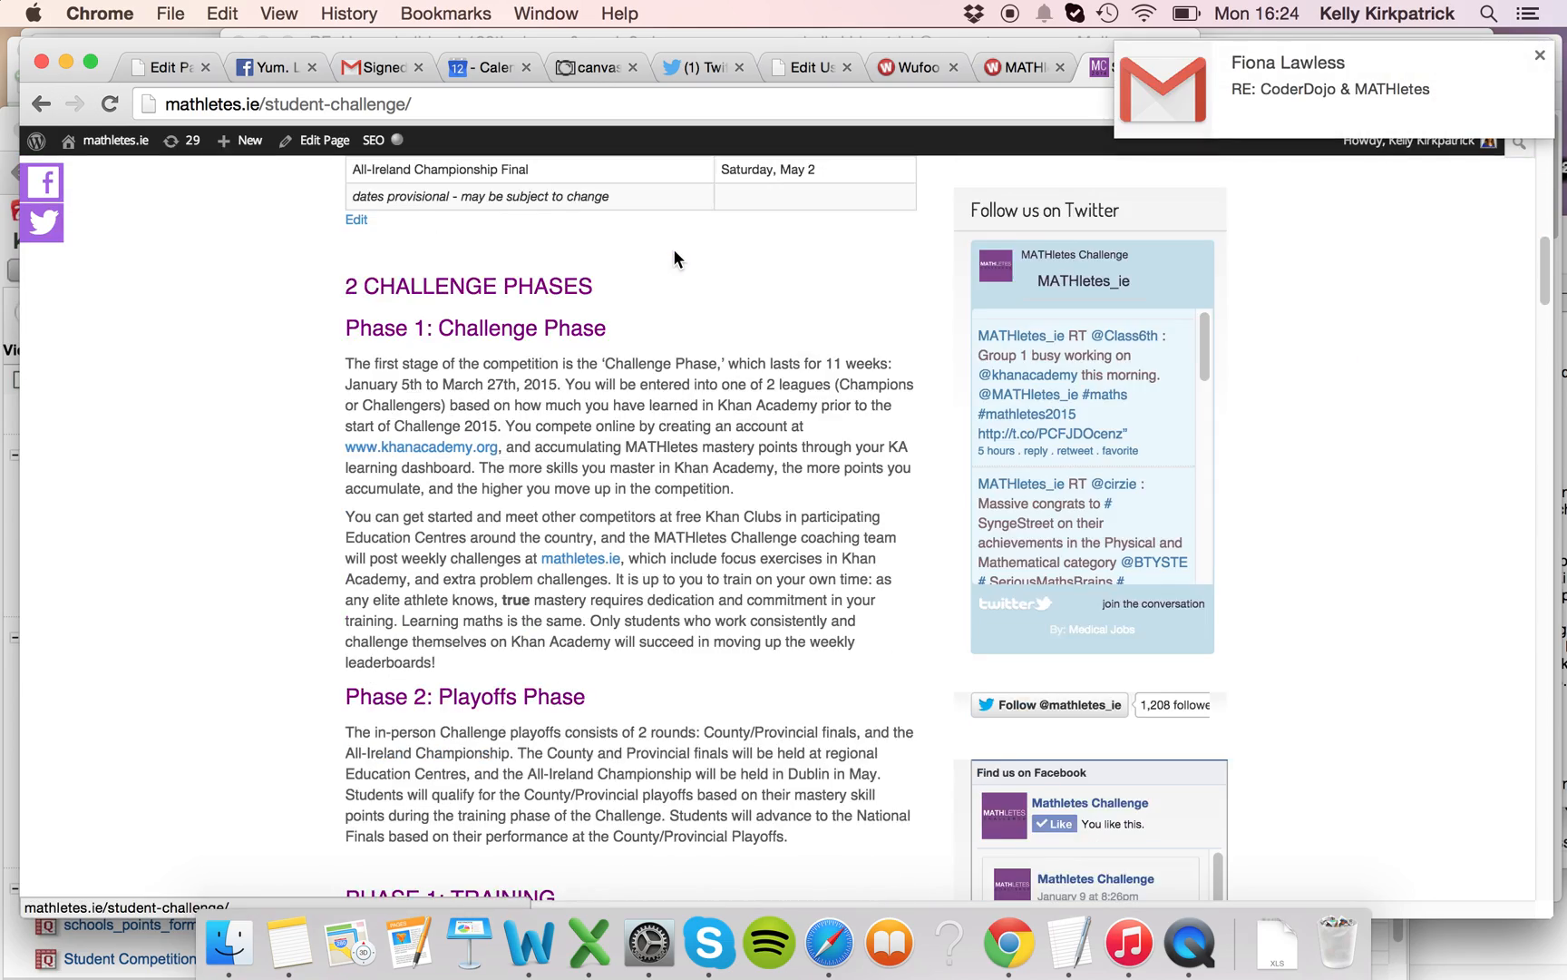
scroll(down, 3)
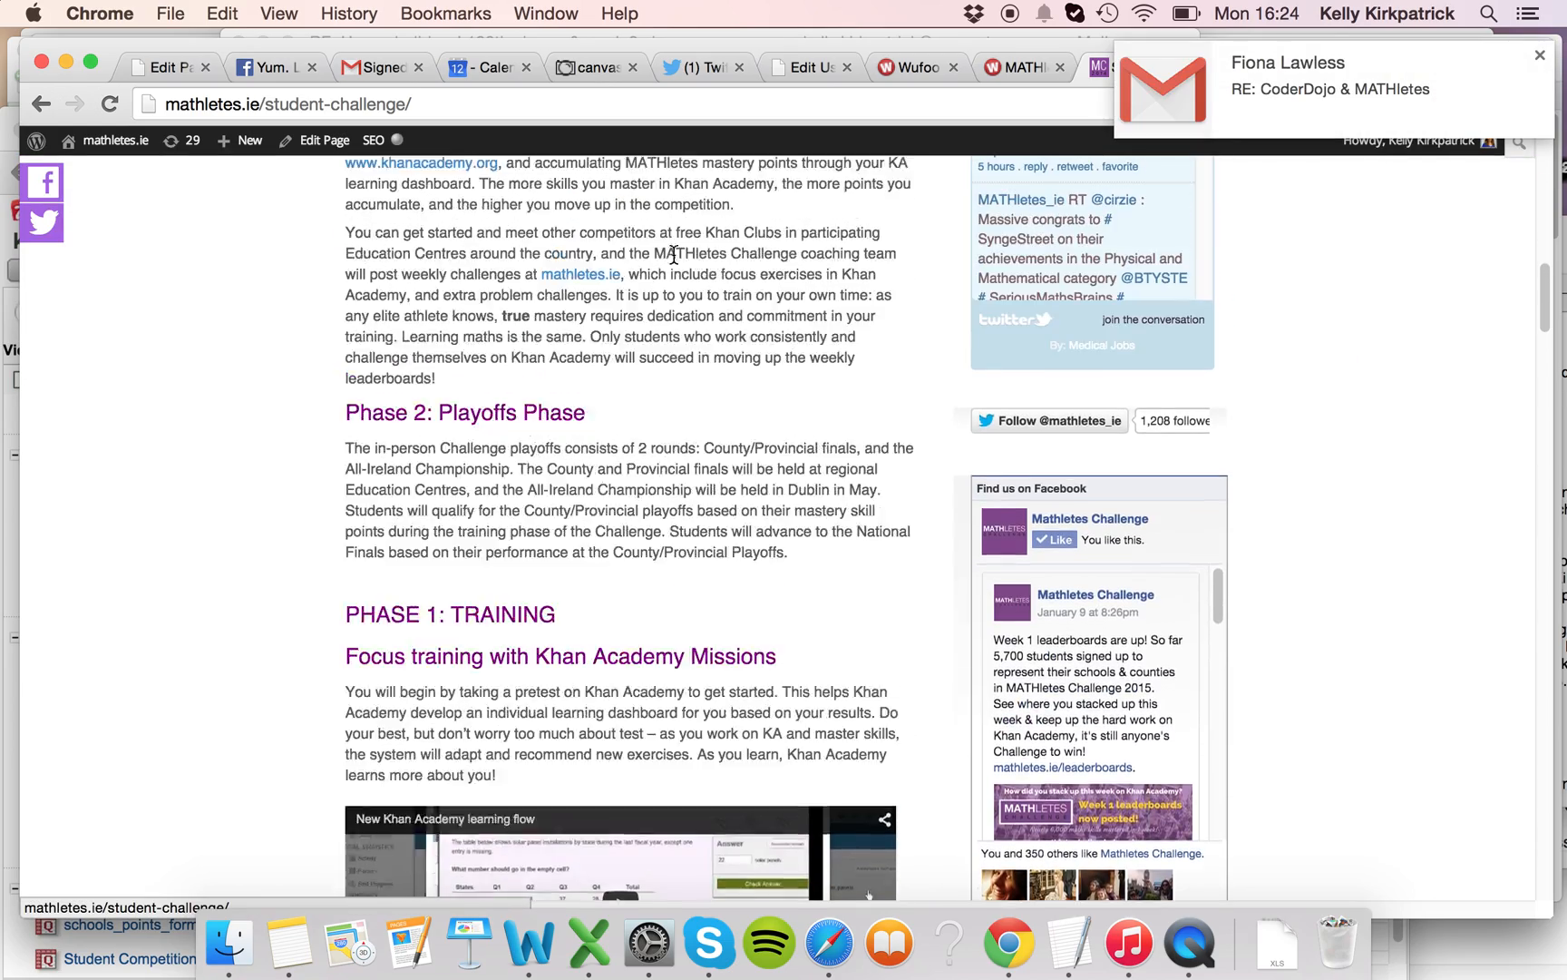
scroll(down, 3)
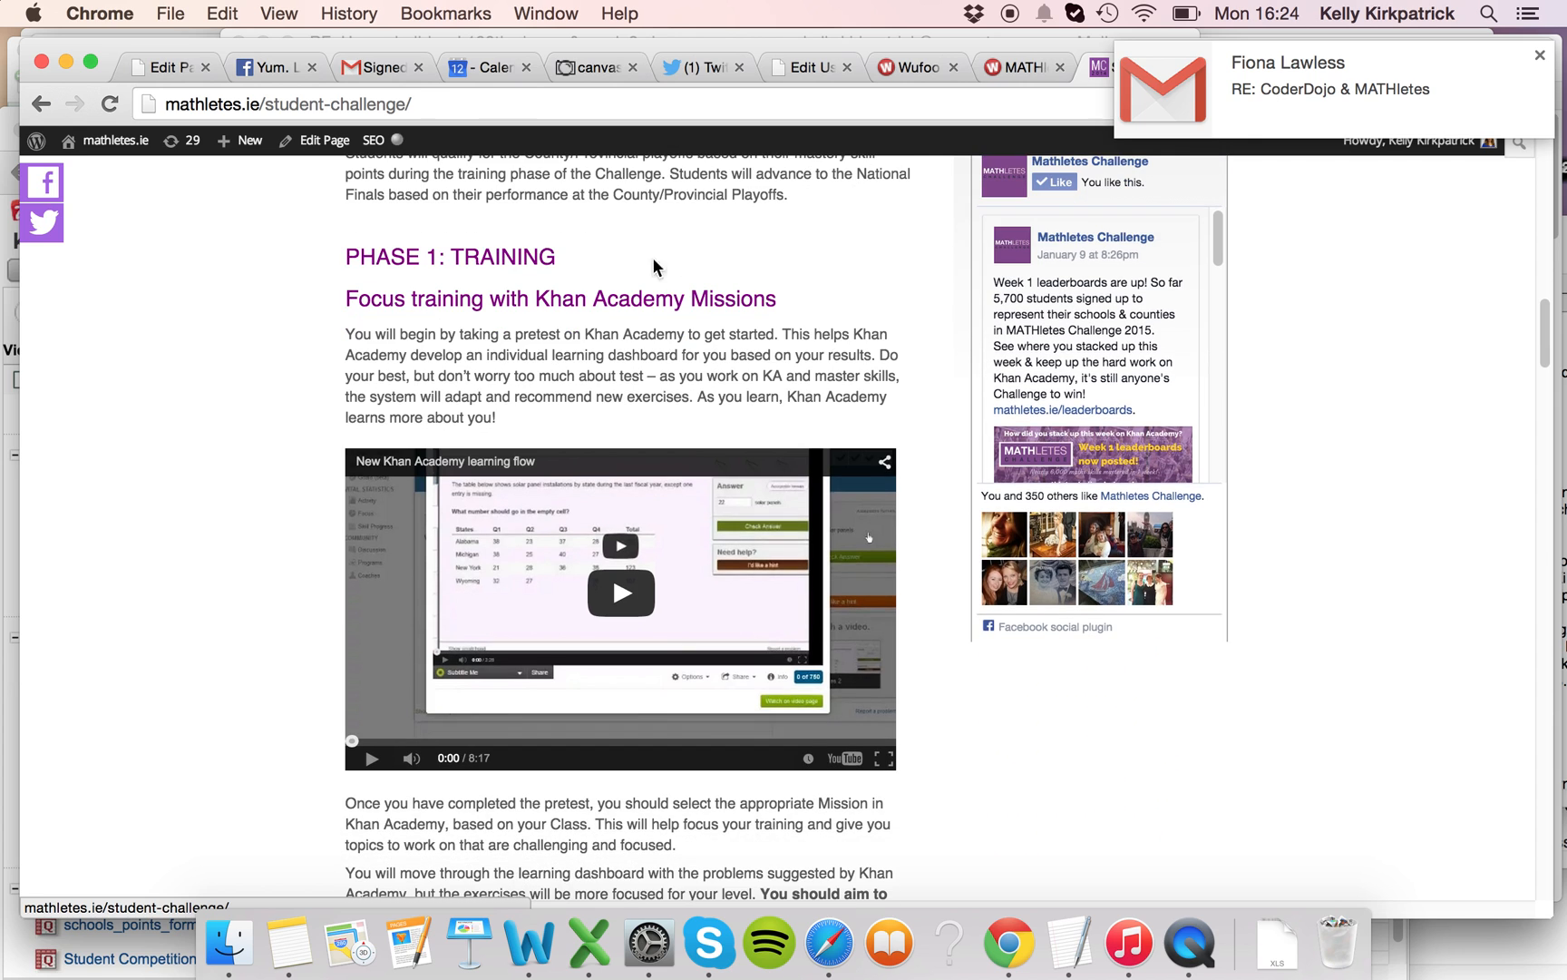
scroll(down, 3)
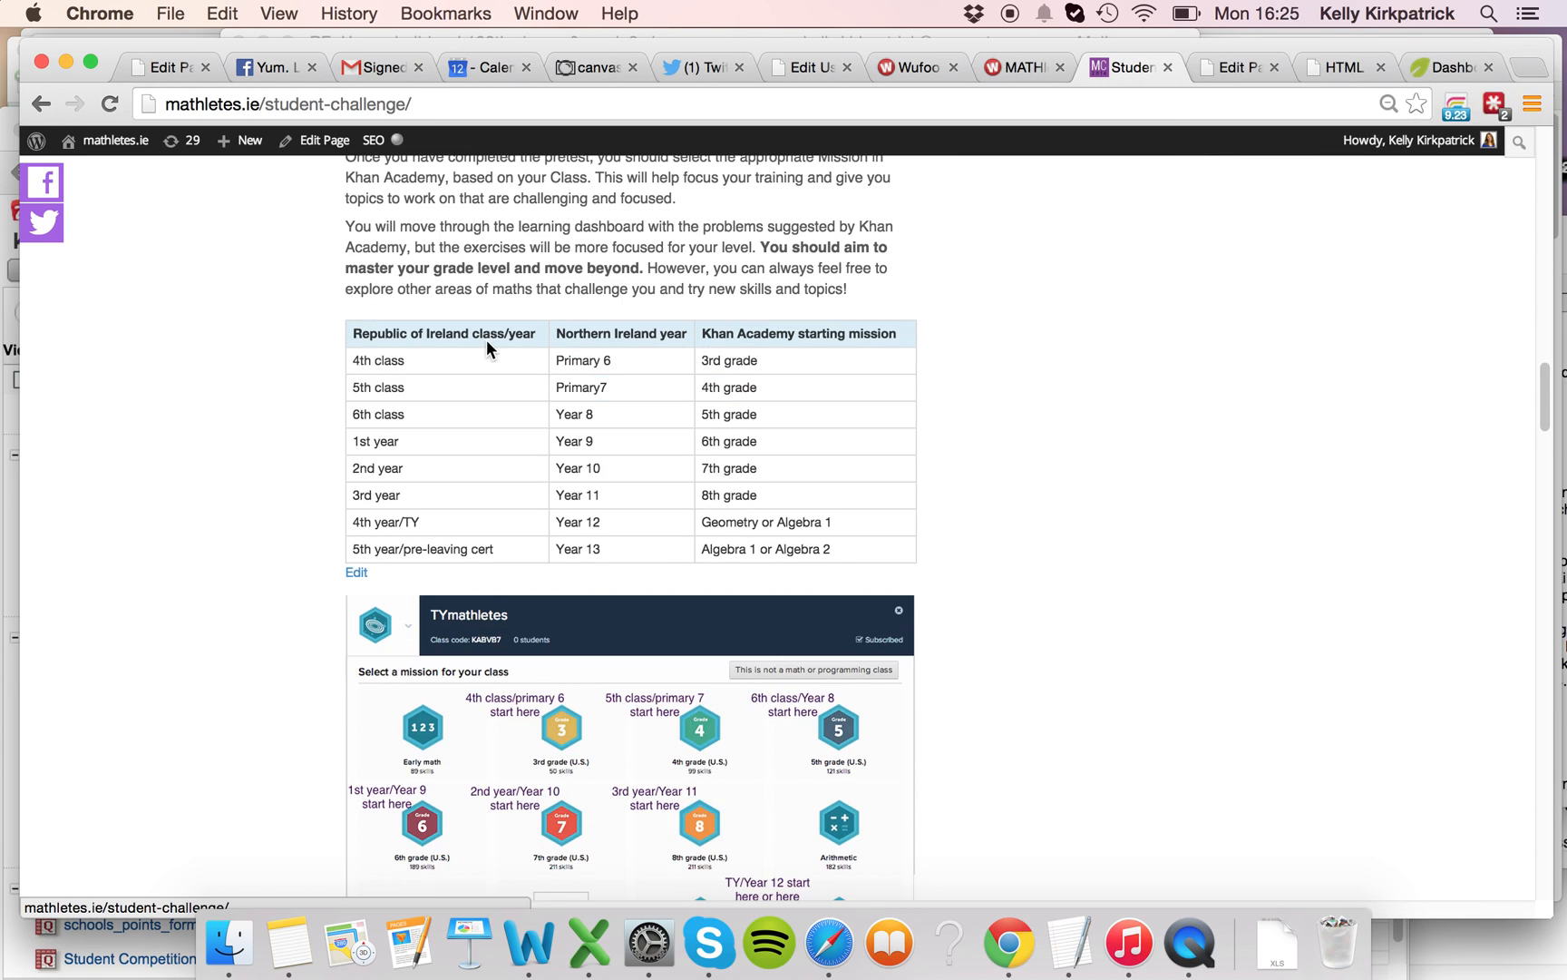
mouse_move(426, 374)
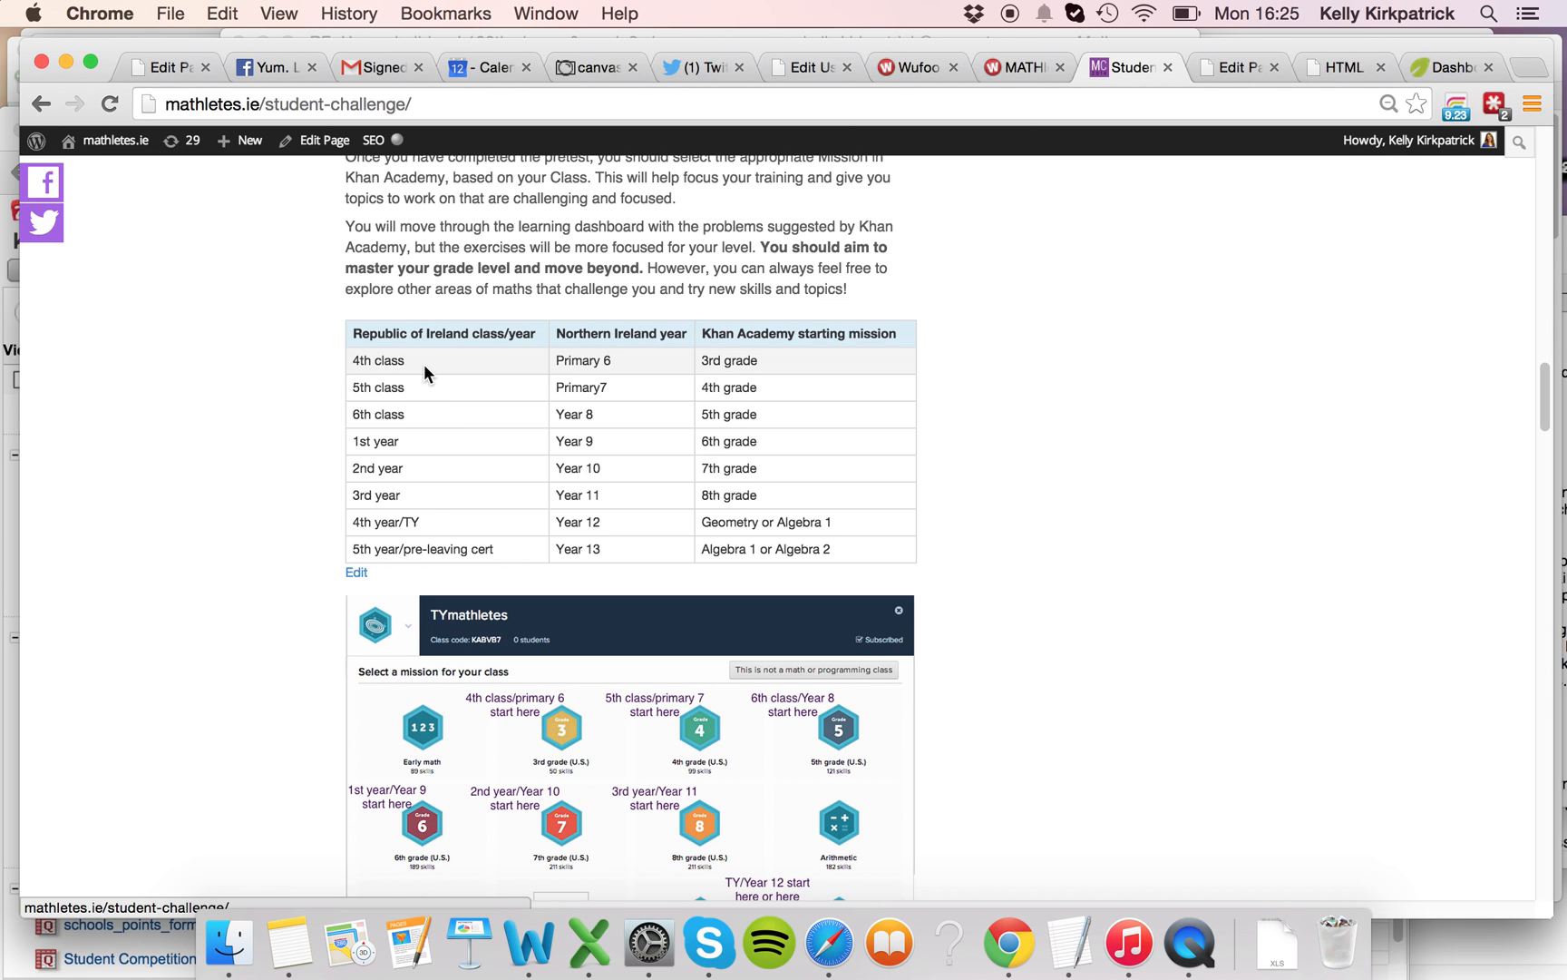
mouse_move(653, 367)
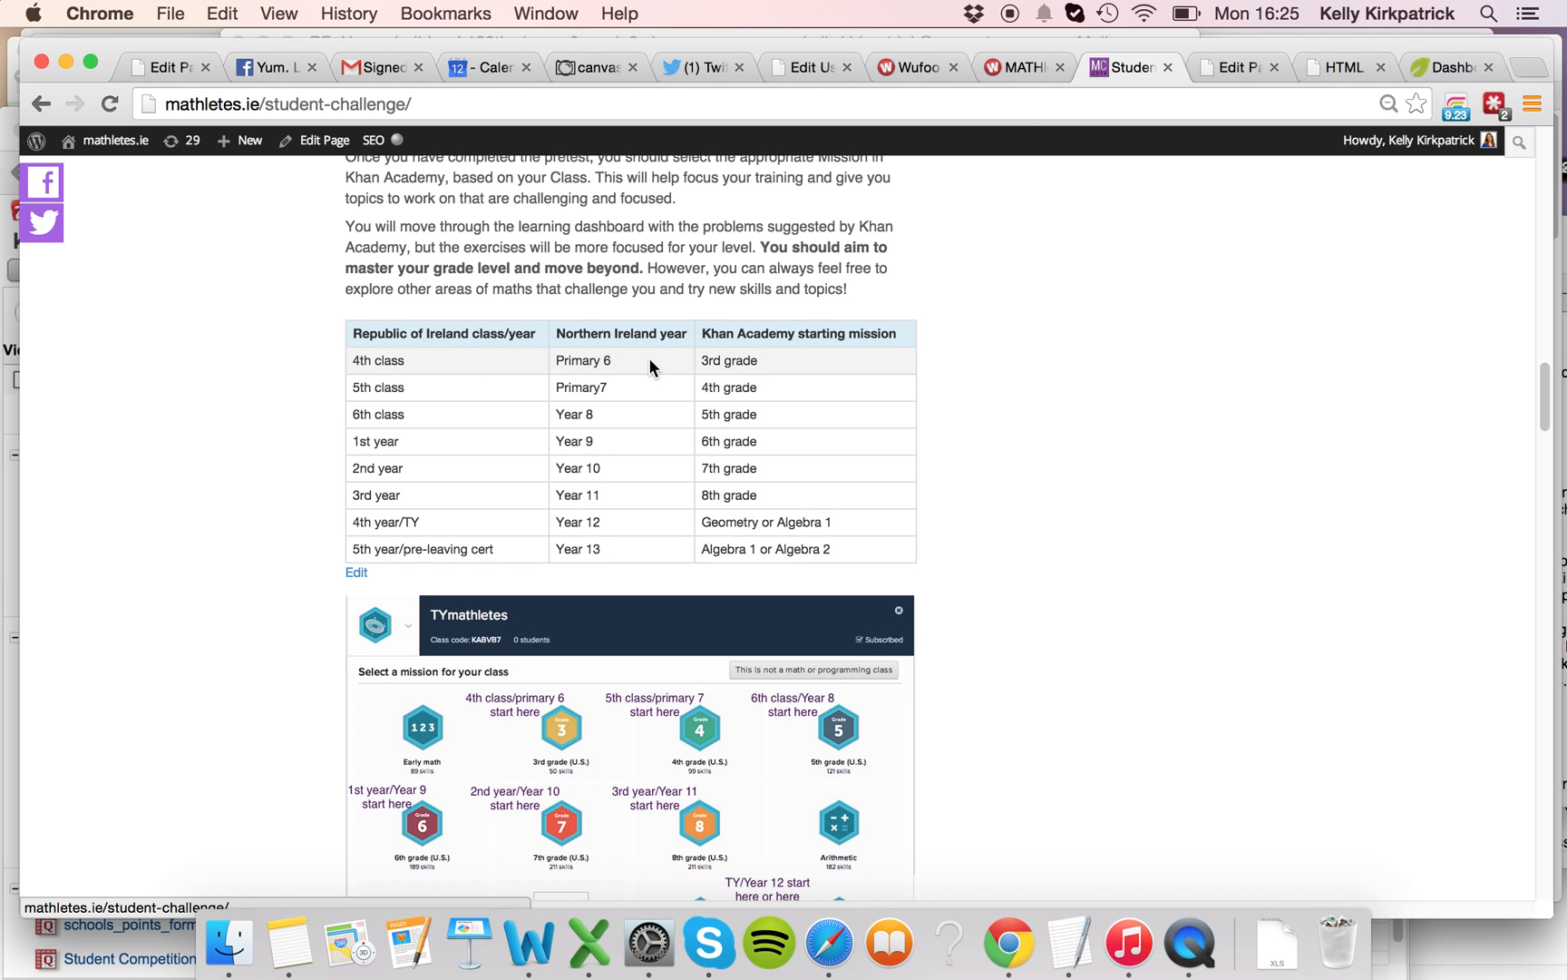
mouse_move(822, 362)
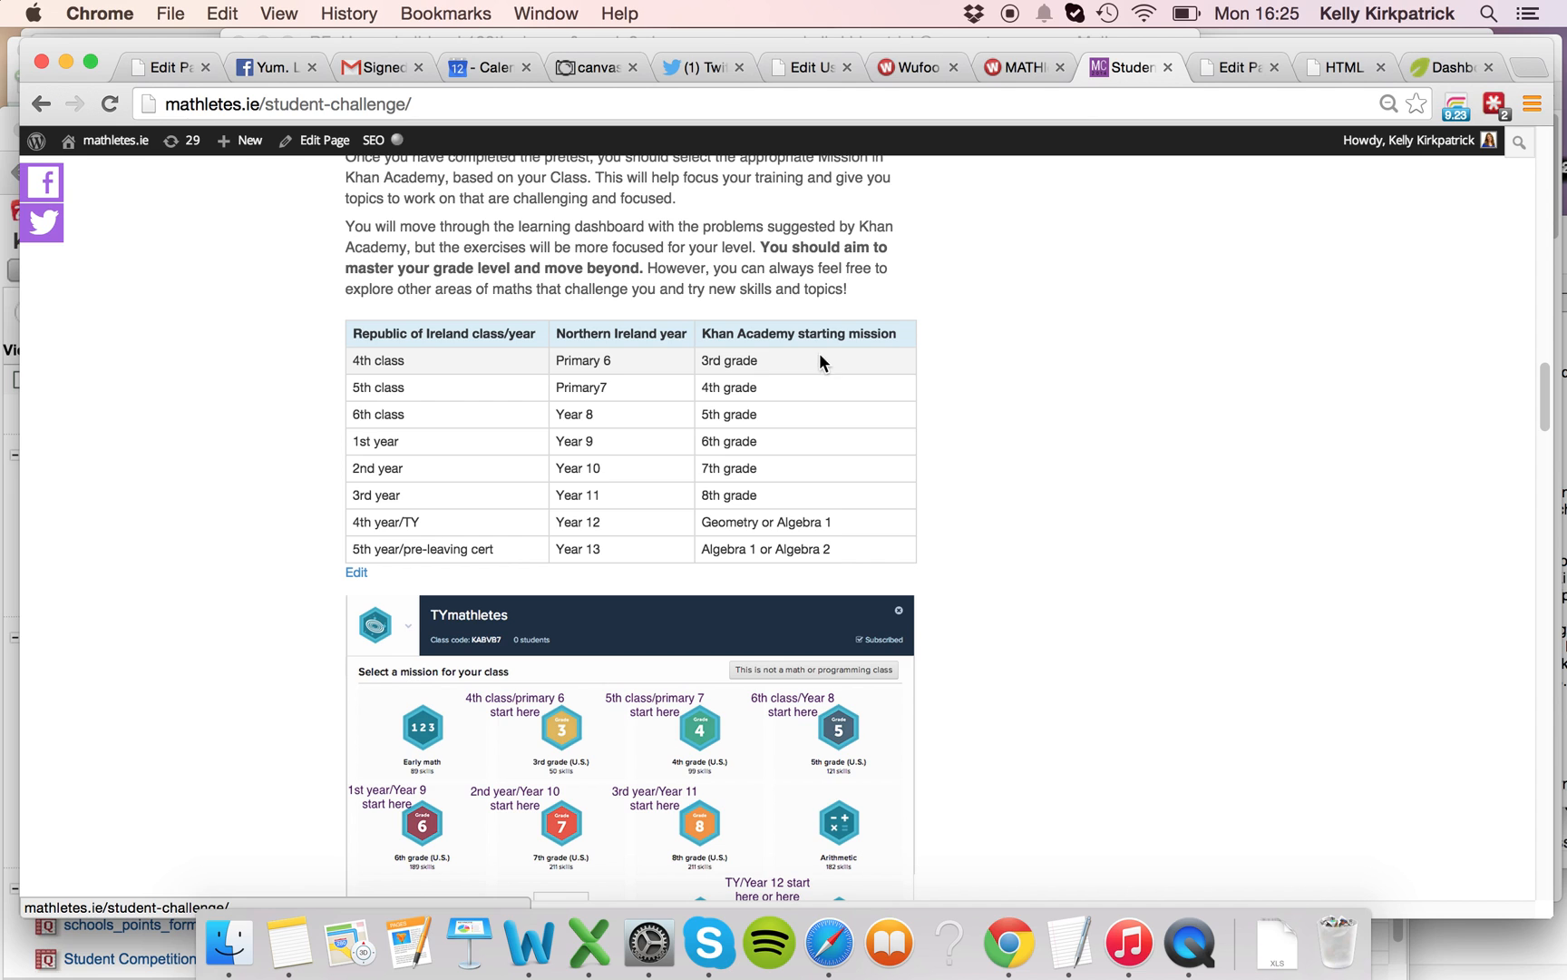
mouse_move(862, 479)
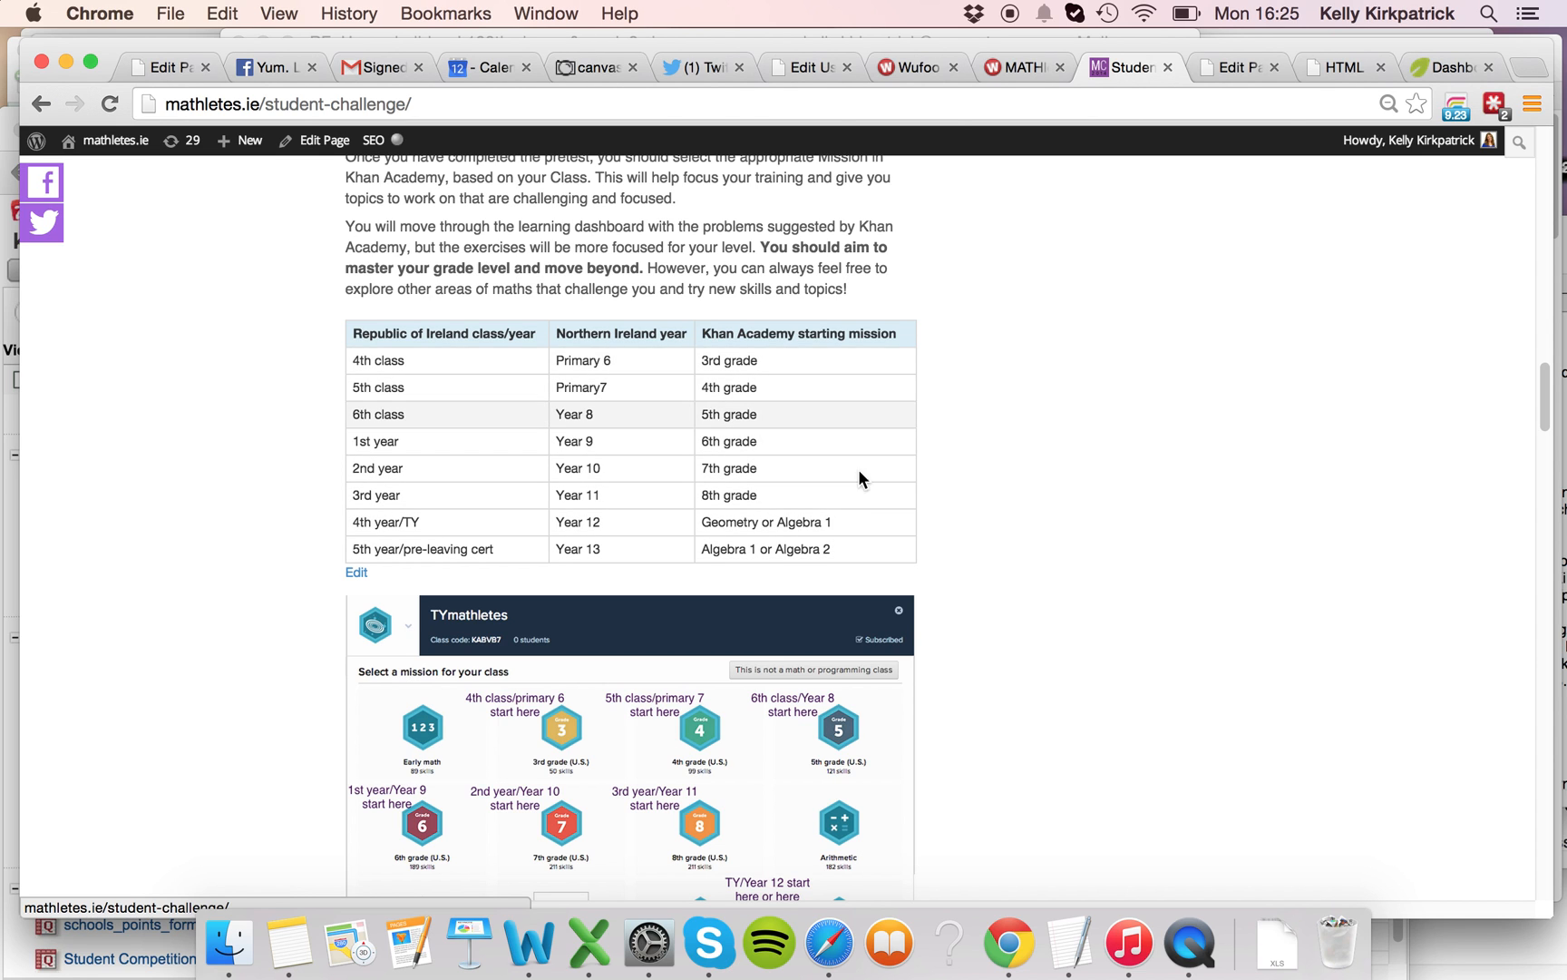
scroll(down, 3)
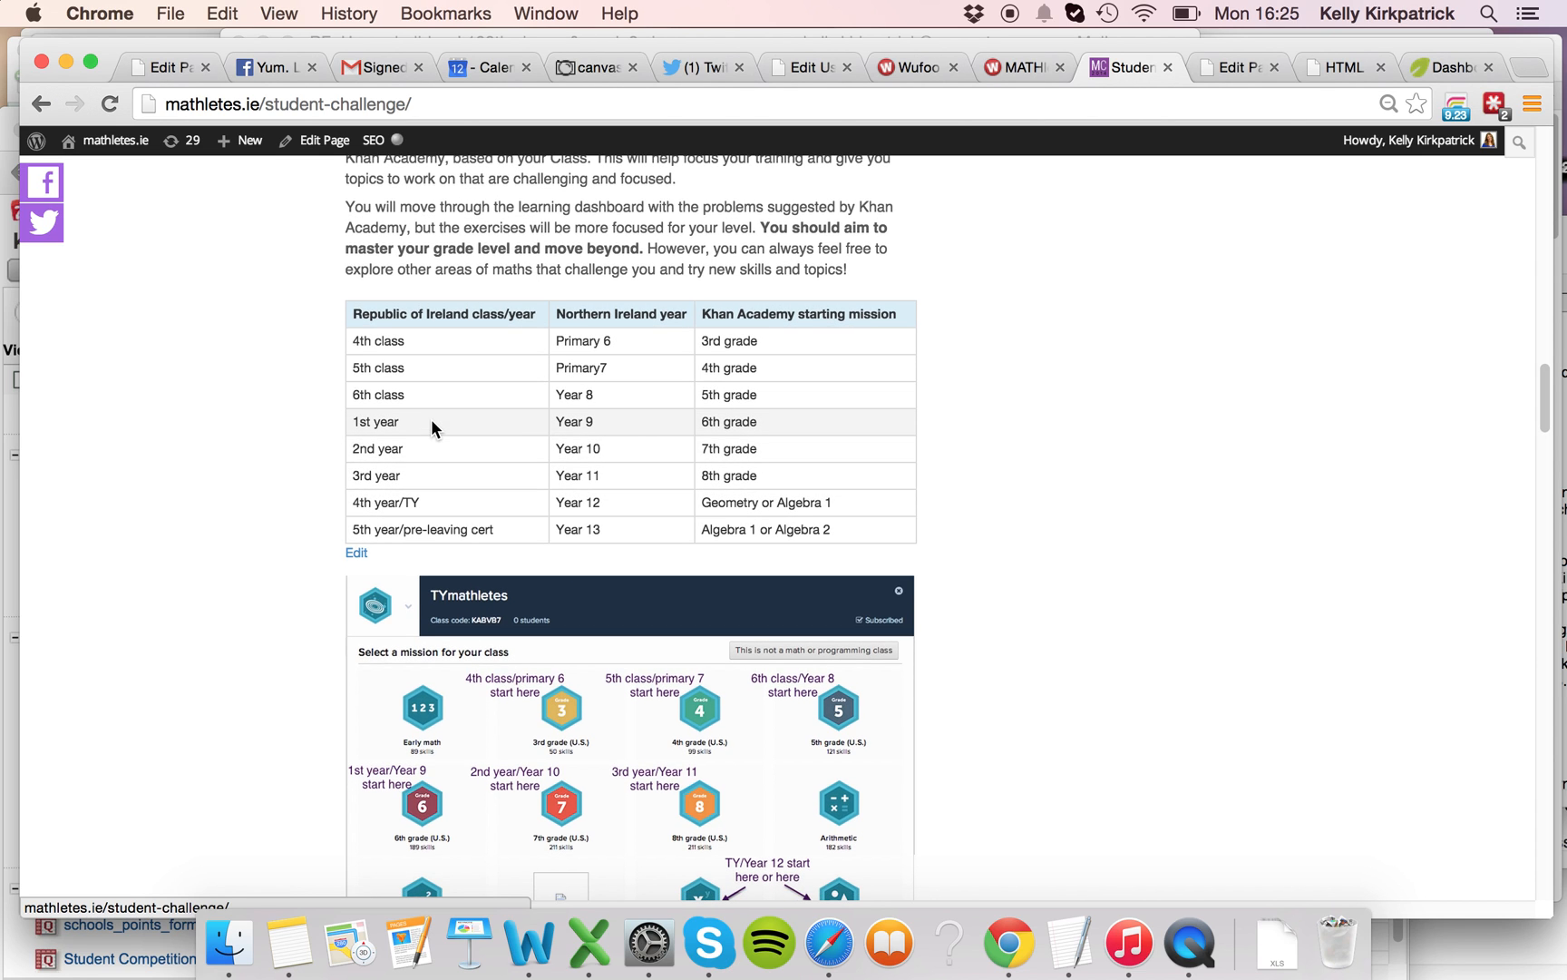
mouse_move(766, 432)
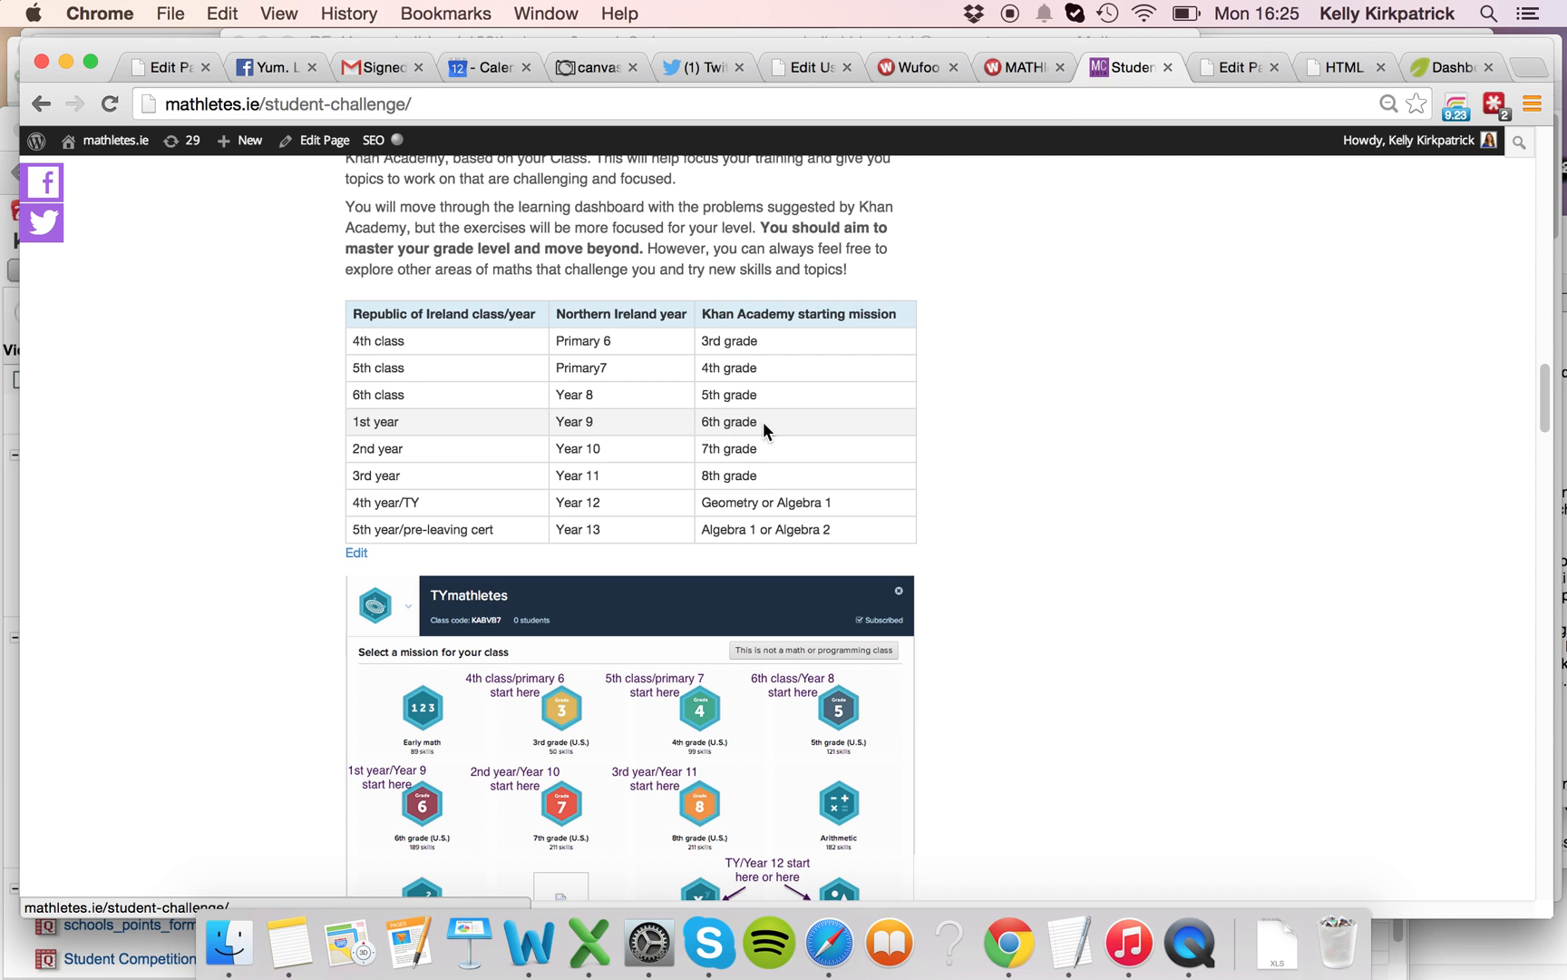
scroll(down, 3)
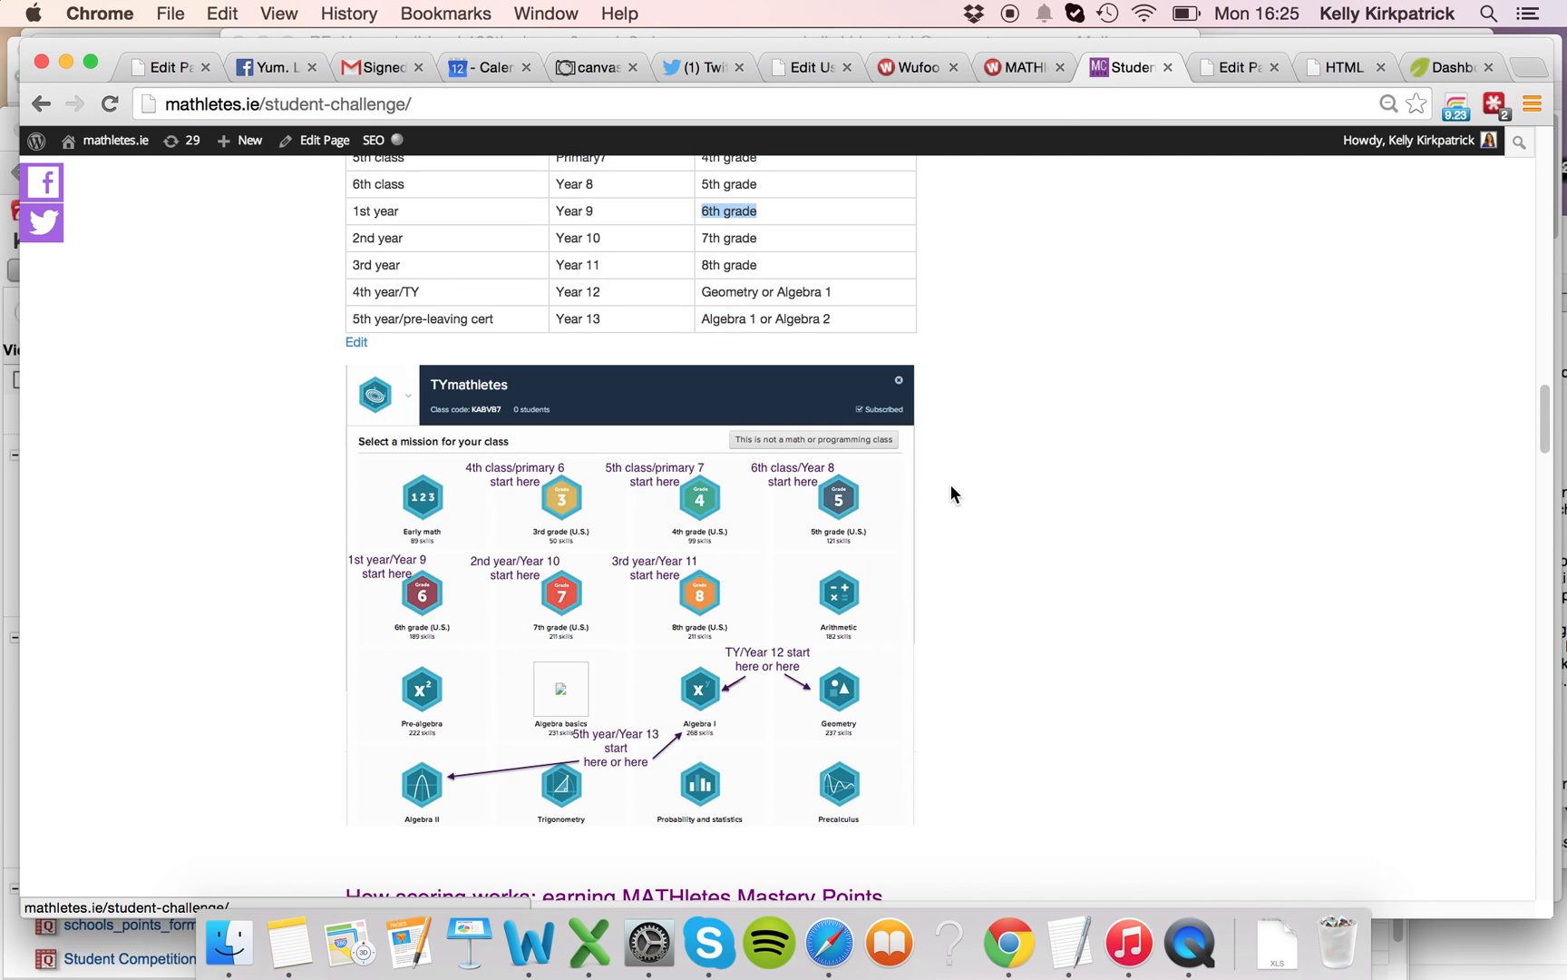
mouse_move(804, 527)
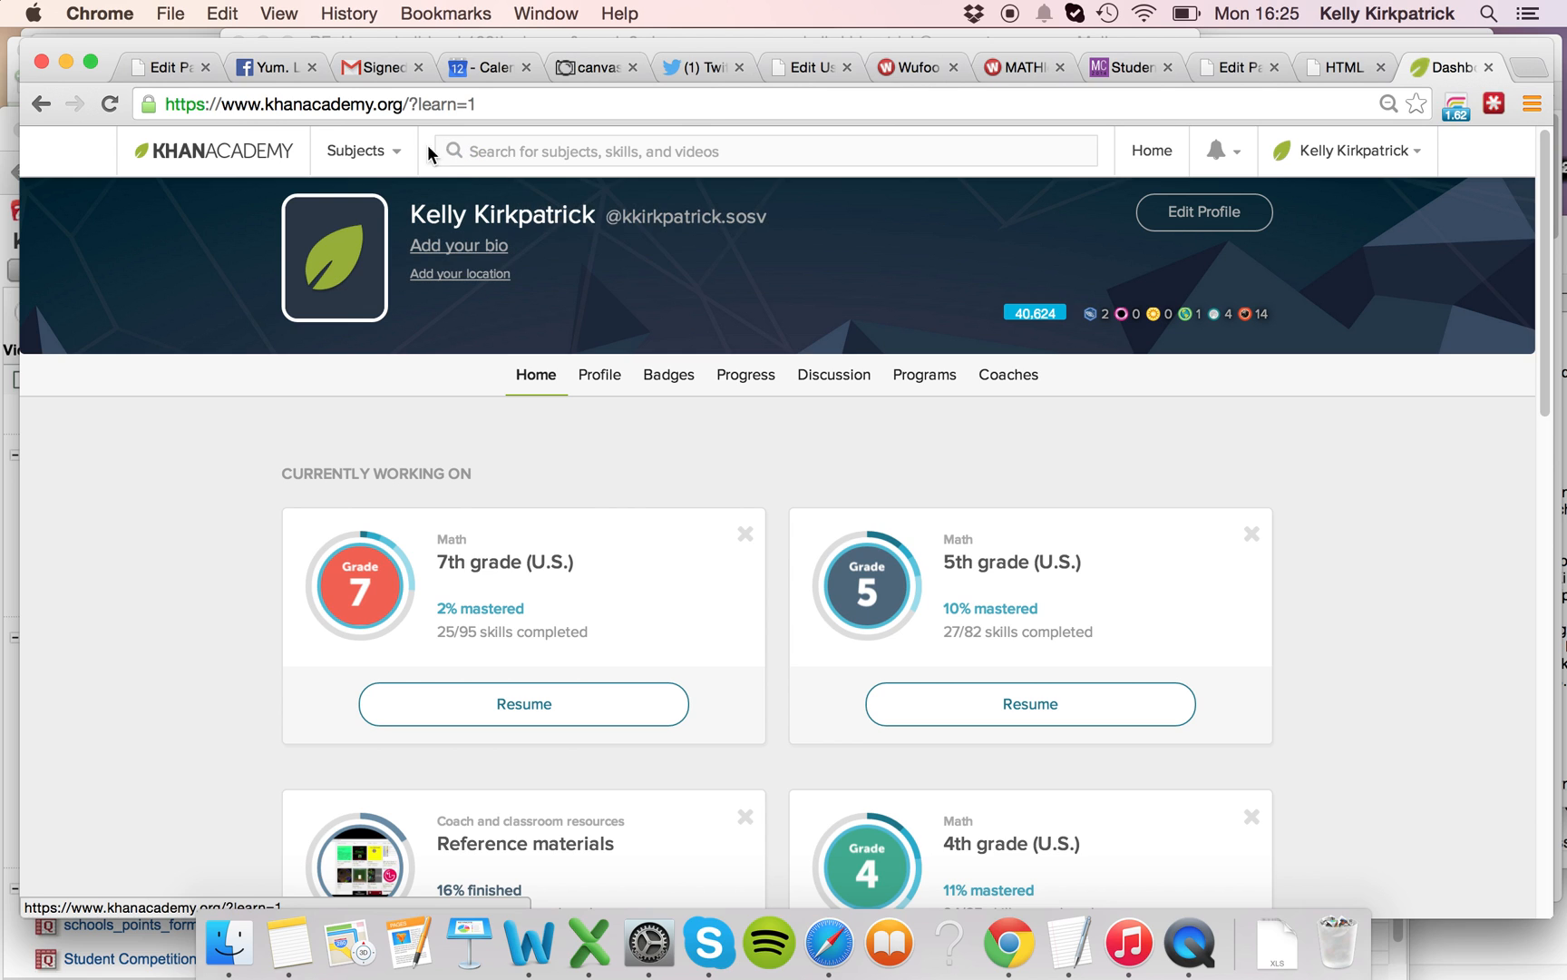
Step: Browse all subjects from the Khan Academy Subjects menu
click(362, 150)
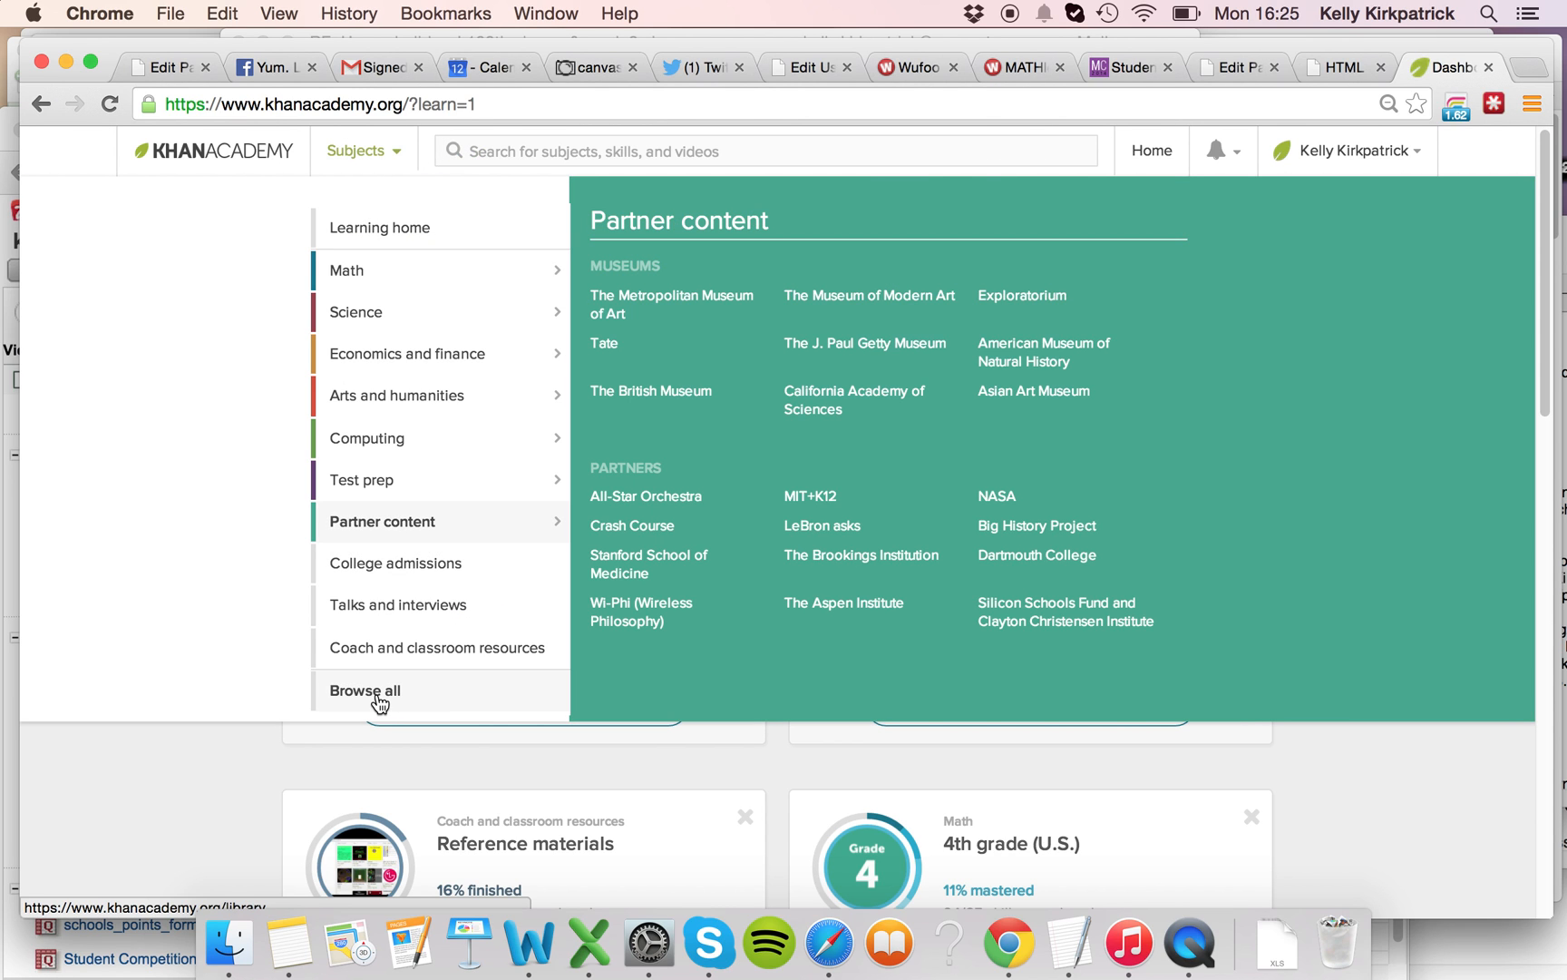
click(366, 690)
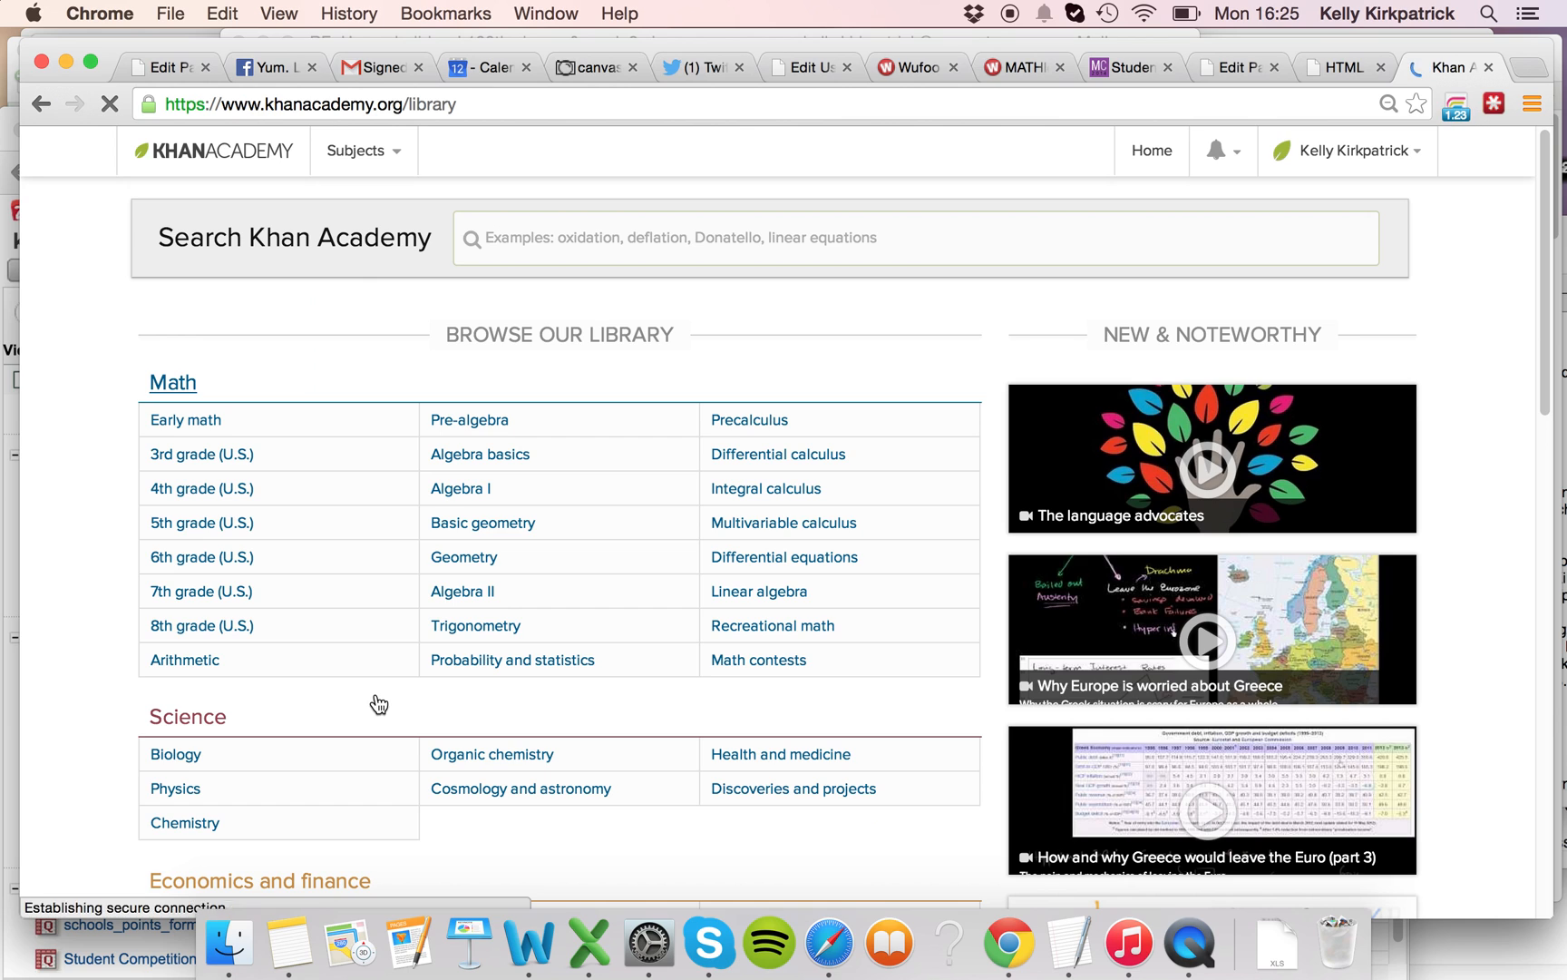
mouse_move(275, 636)
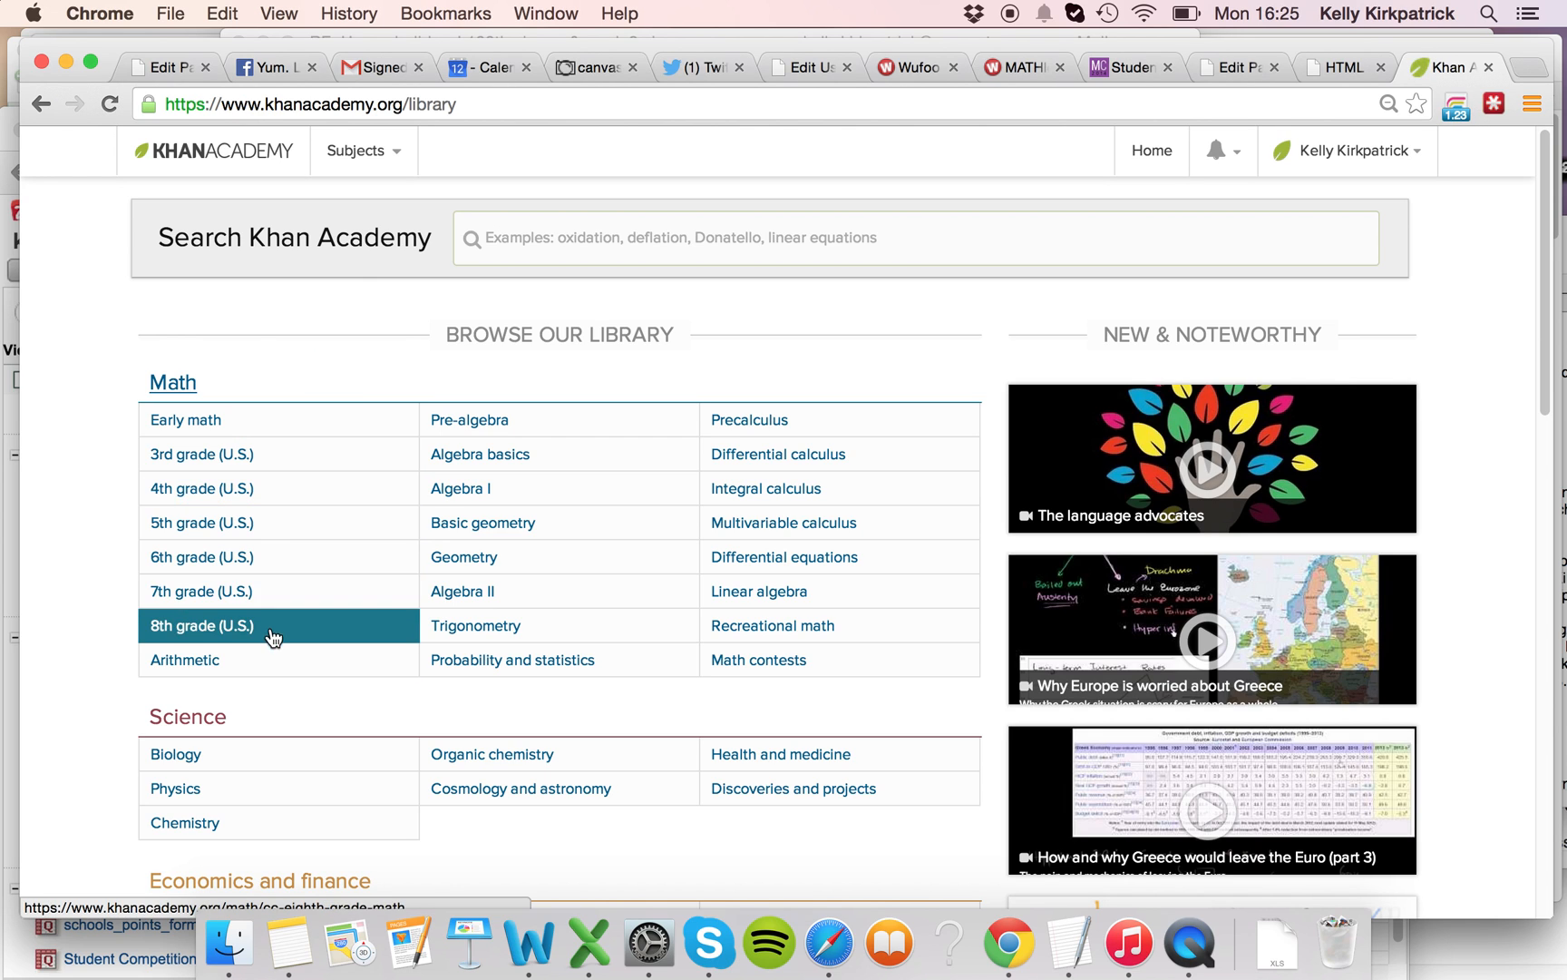
mouse_move(275, 558)
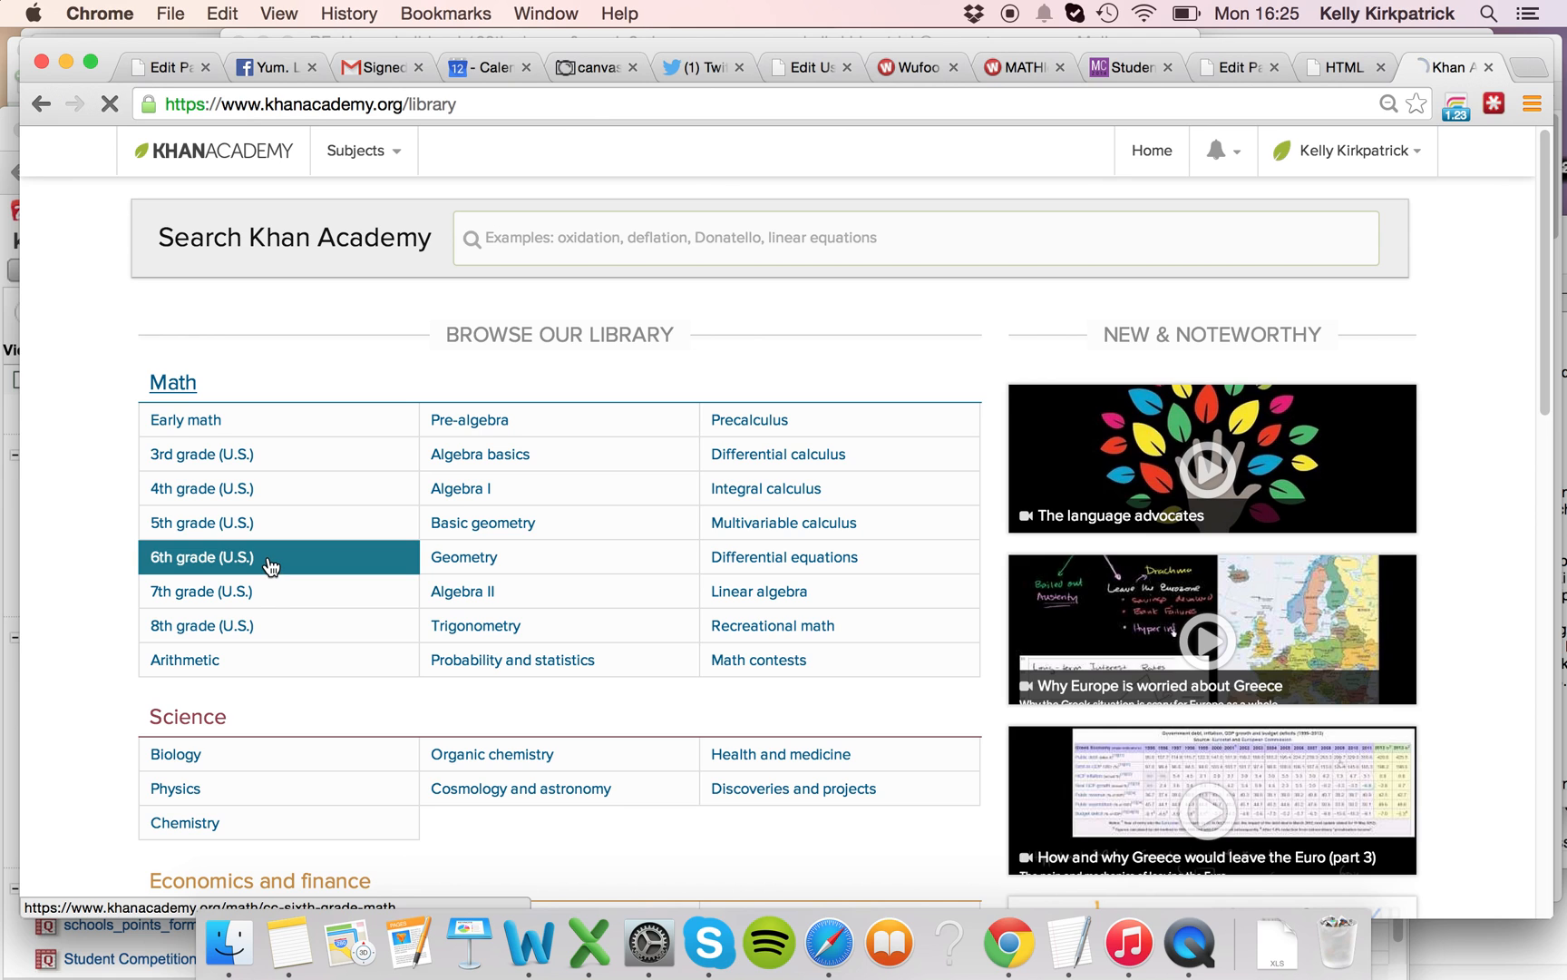
Step: Choose '6th grade (U.S.)' under Math in the library
click(202, 557)
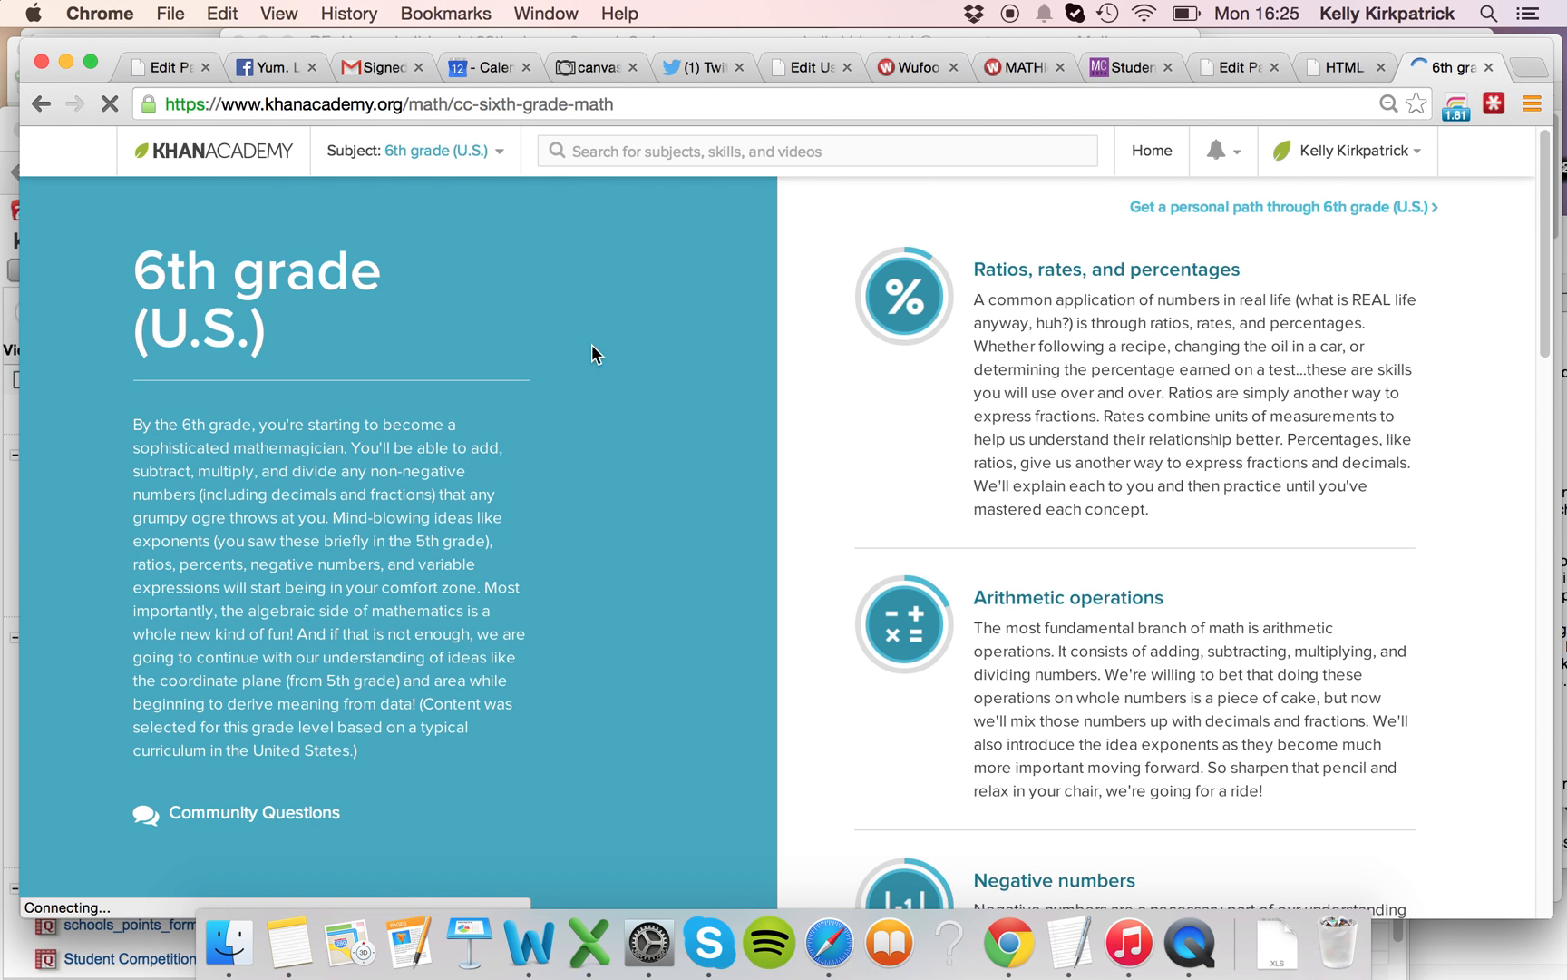
mouse_move(1249, 225)
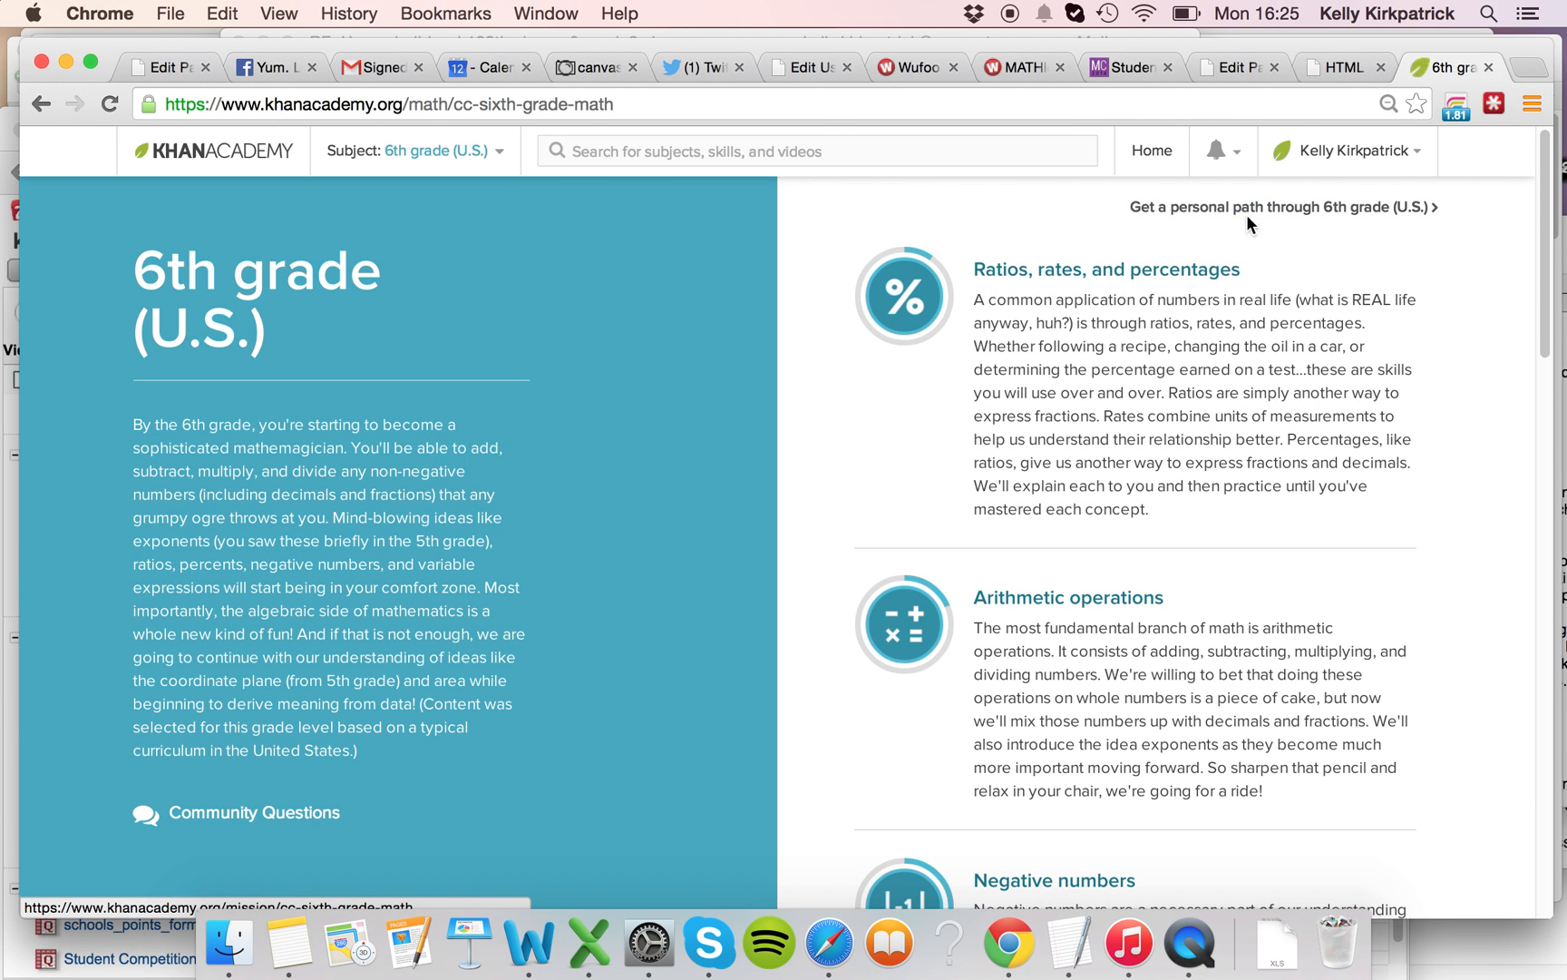
mouse_move(1298, 215)
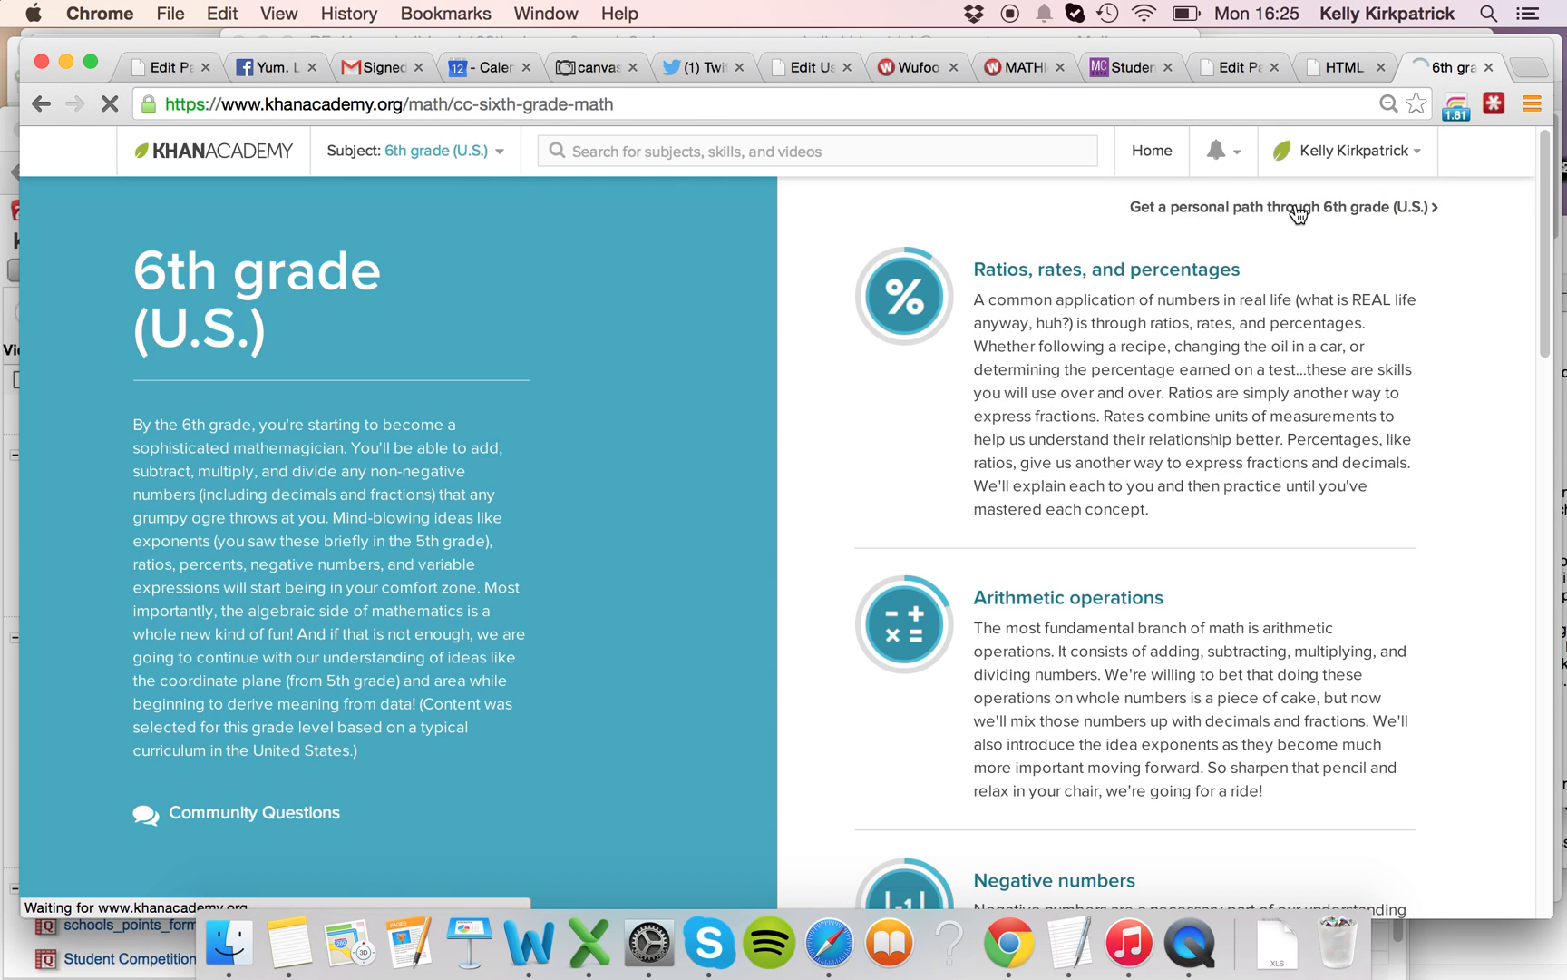
Step: Start the personal path through 6th grade (U.S.) from the course page
click(1294, 208)
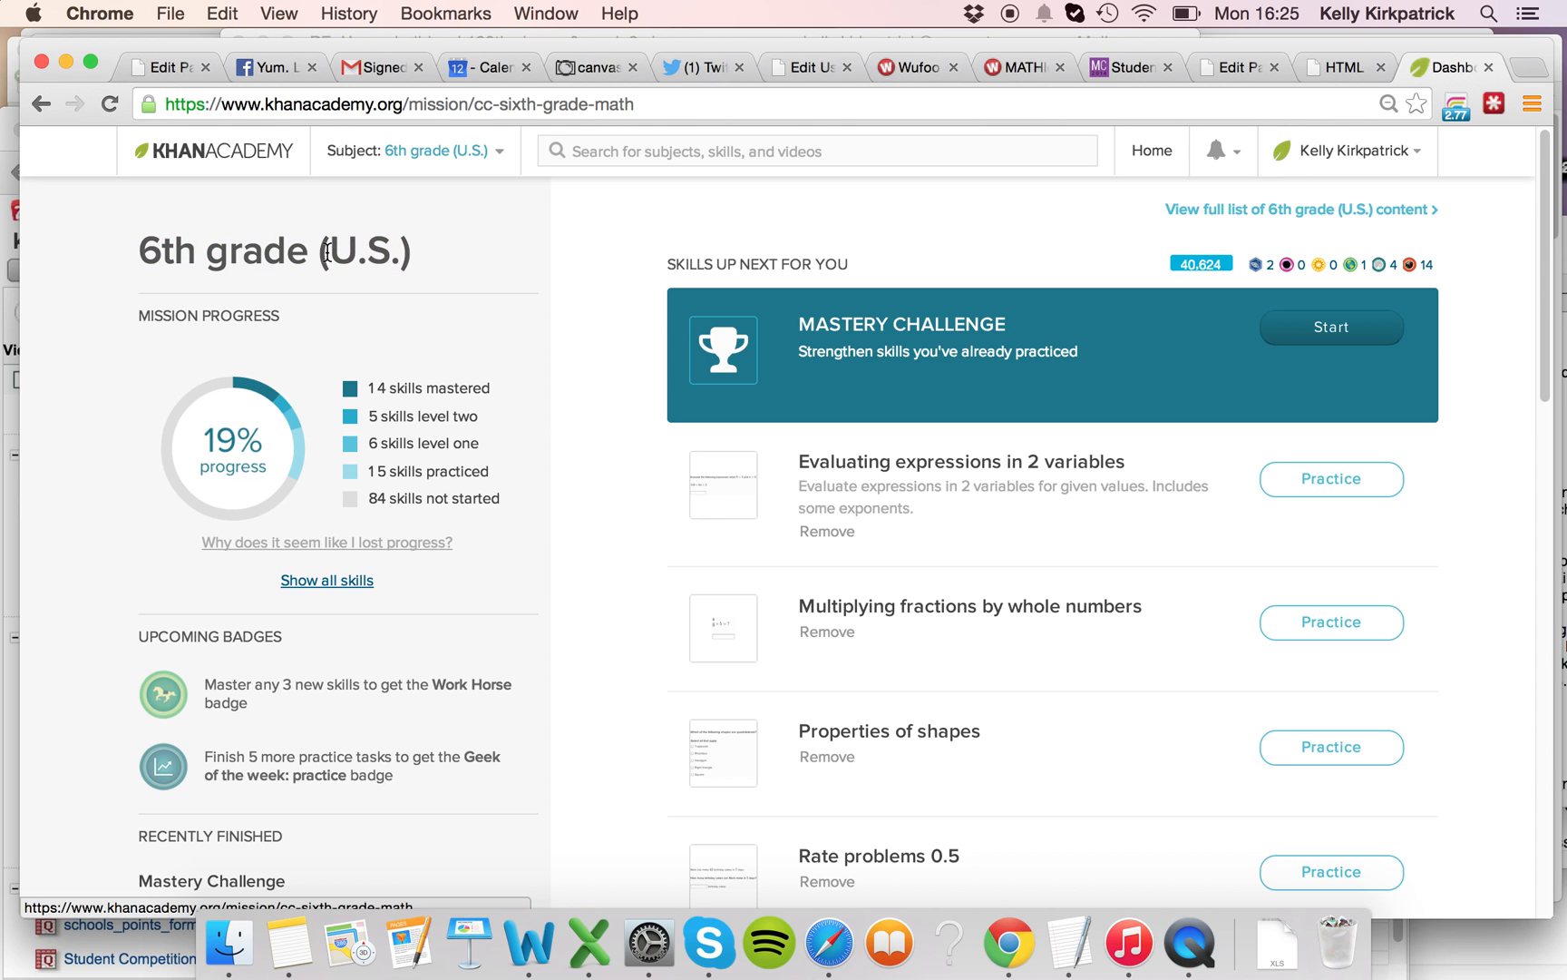
mouse_move(296, 226)
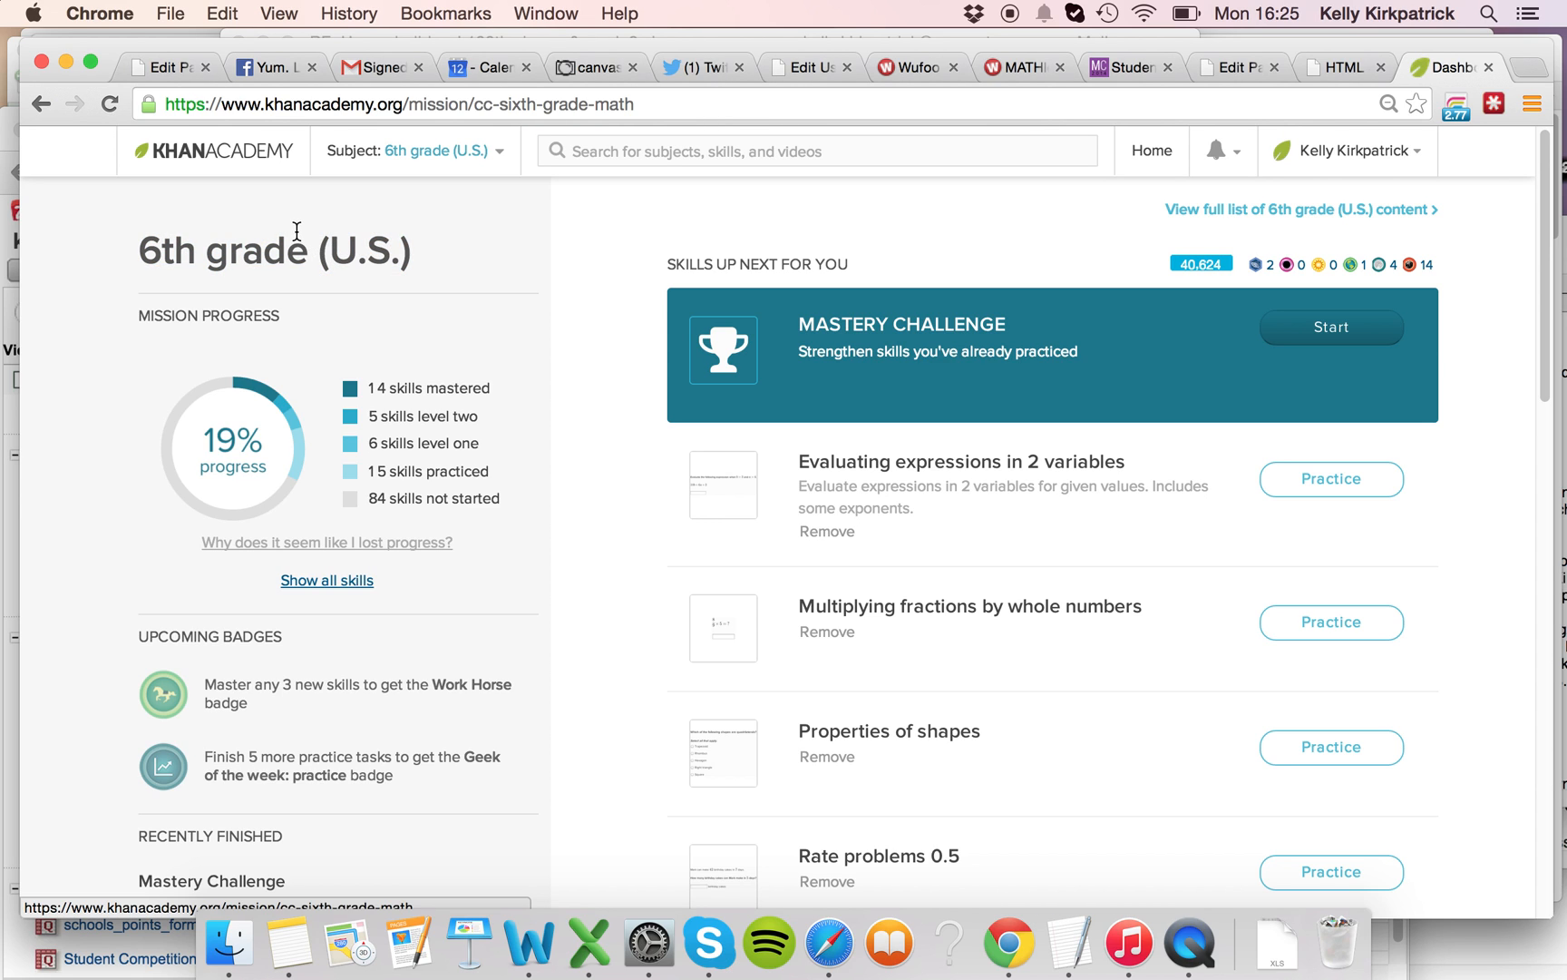